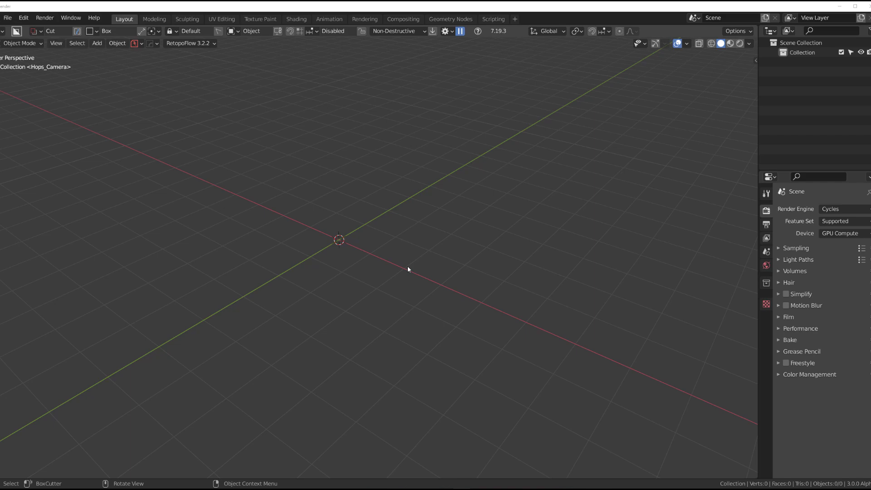
pyautogui.moveTo(403, 391)
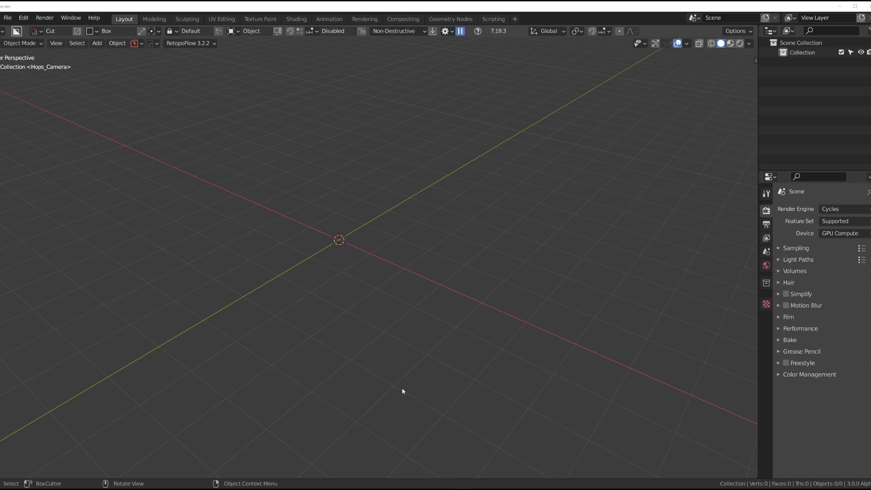
pyautogui.moveTo(367, 267)
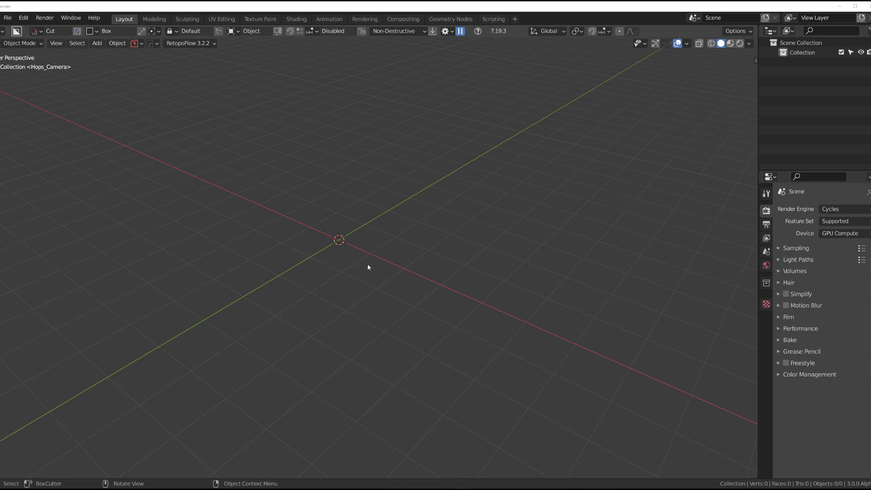
pyautogui.moveTo(382, 247)
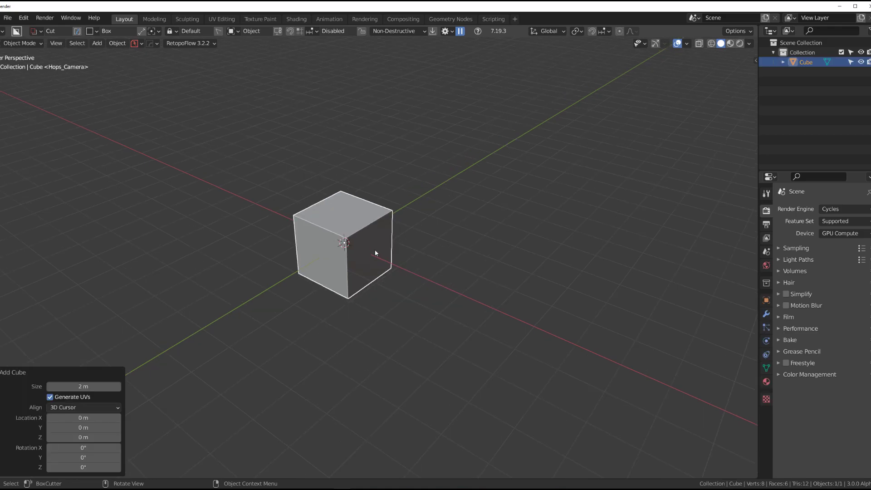
# Step: Put the new cube in Edit Mode, cancel the BoxCutter action, and open Preferences
pyautogui.press('Tab')
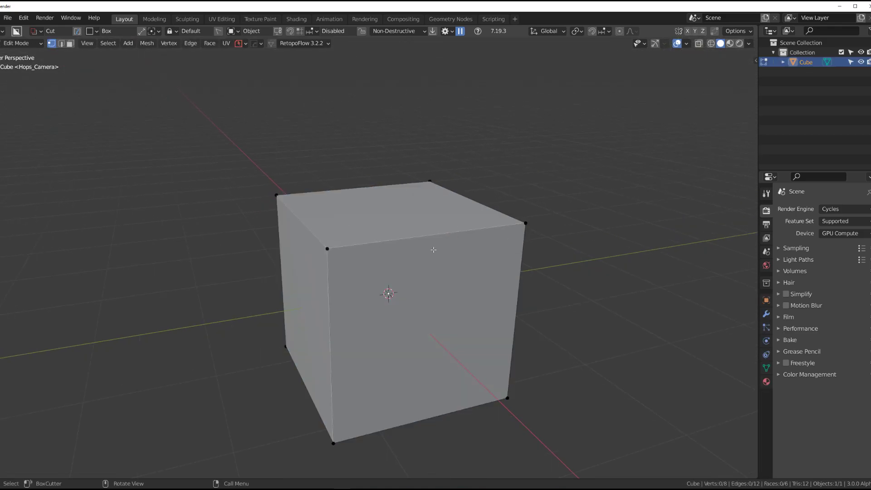
pyautogui.press('a')
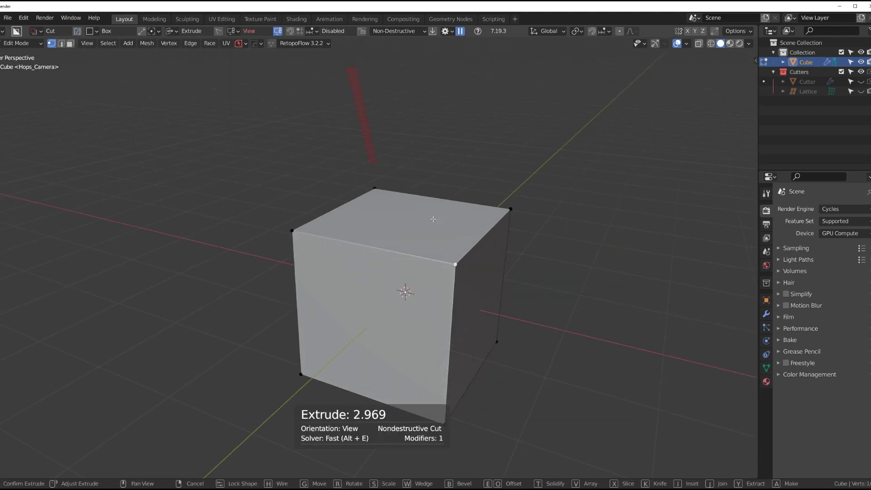
pyautogui.click(23, 17)
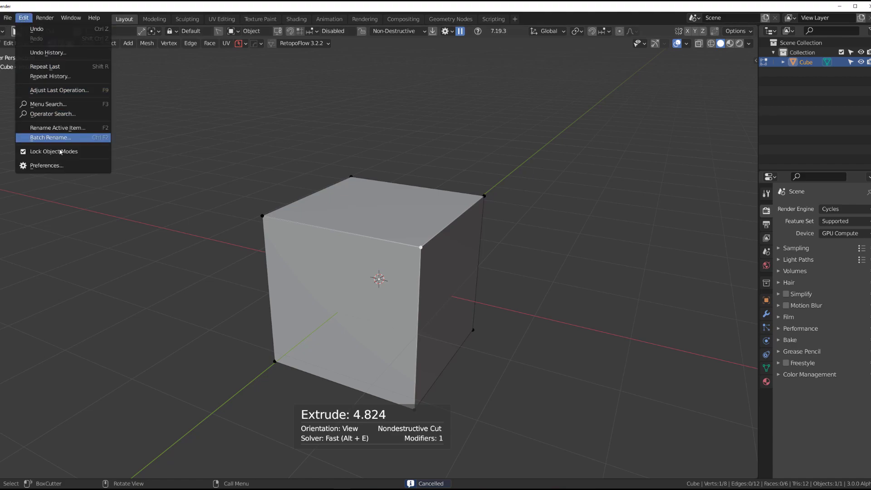
pyautogui.click(47, 165)
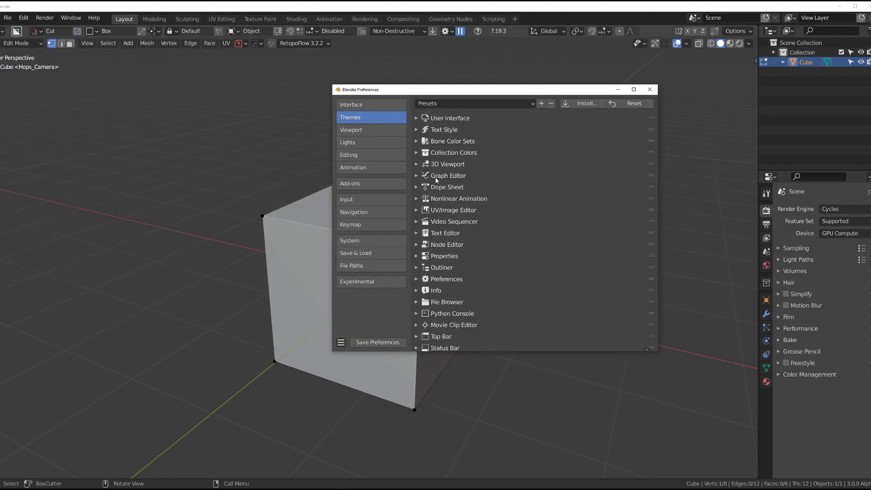
# Step: Expand the 3D Viewport theme section and set Vertex Size to 3 px
pyautogui.click(416, 164)
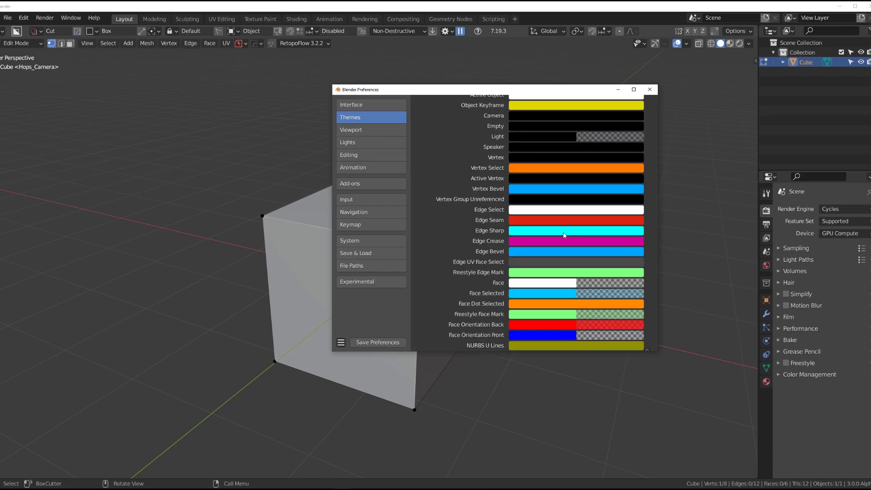
pyautogui.scroll(-3)
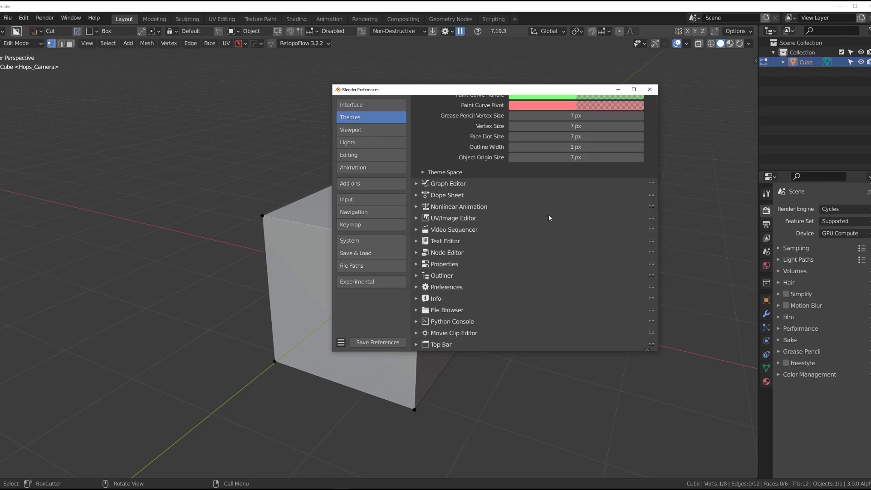
pyautogui.scroll(3)
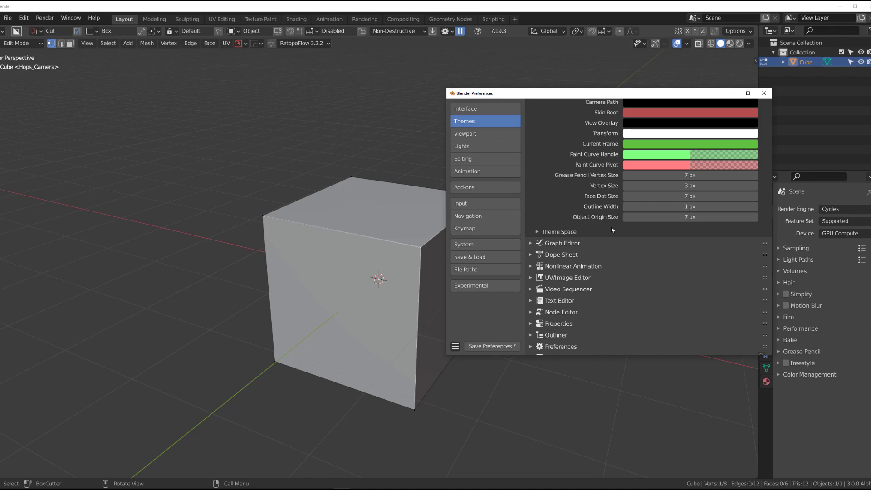
# Step: Set the 3D Viewport theme Vertex Size back to 7 px
pyautogui.click(691, 185)
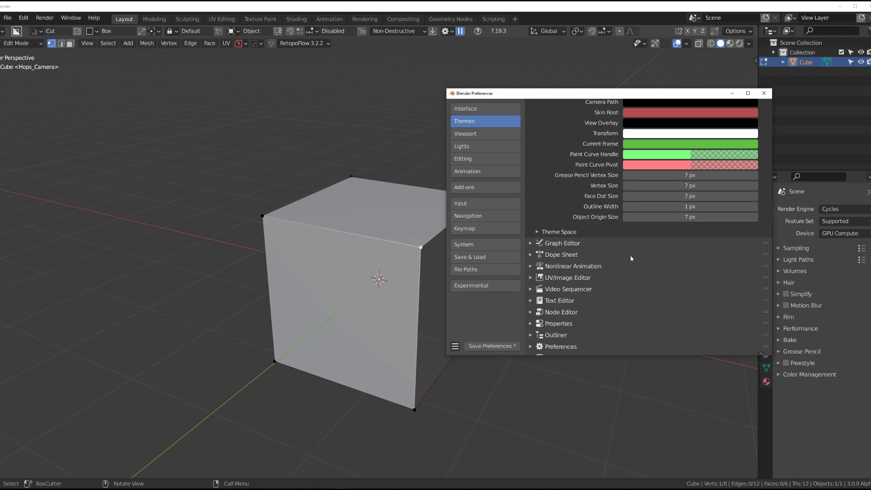
pyautogui.moveTo(512, 239)
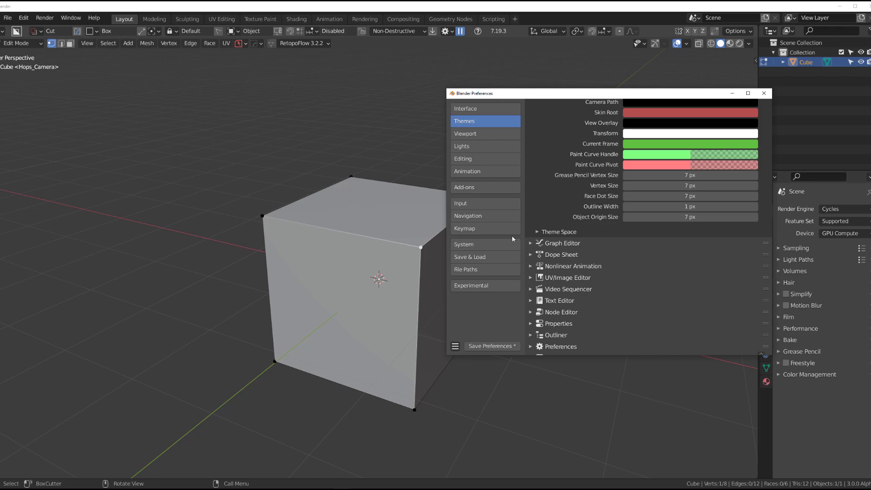
pyautogui.scroll(3)
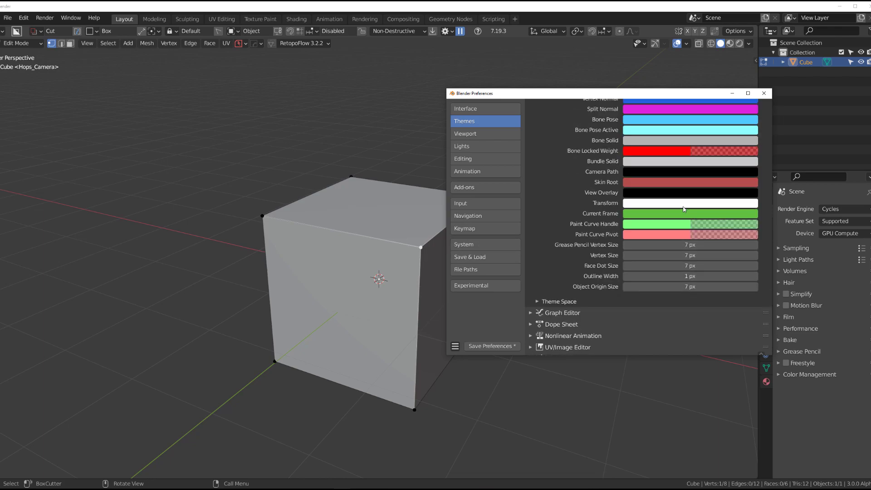
pyautogui.scroll(3)
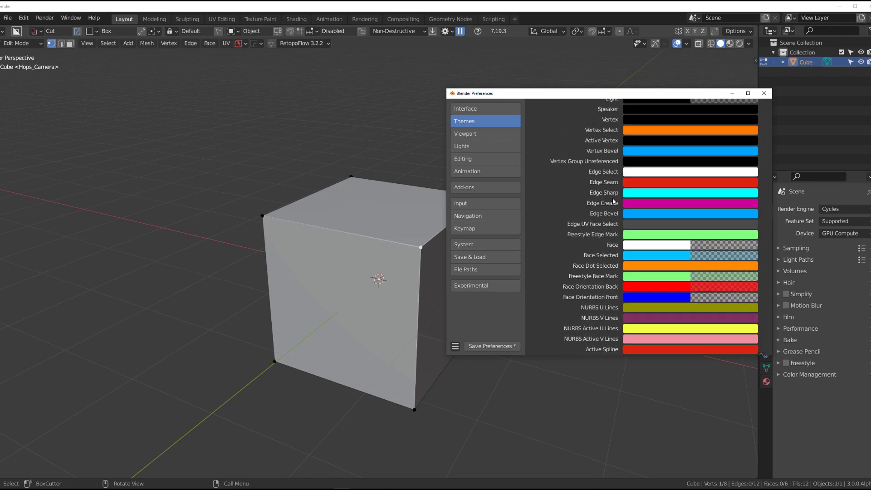
pyautogui.moveTo(641, 97)
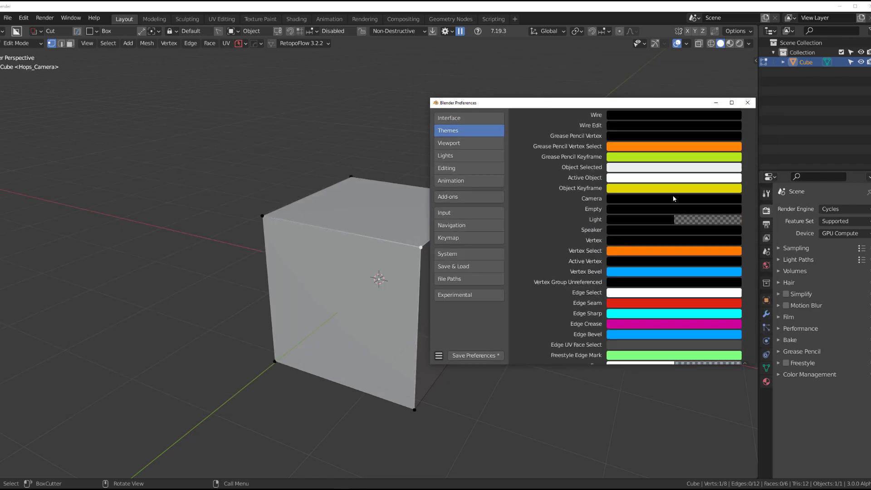
pyautogui.scroll(3)
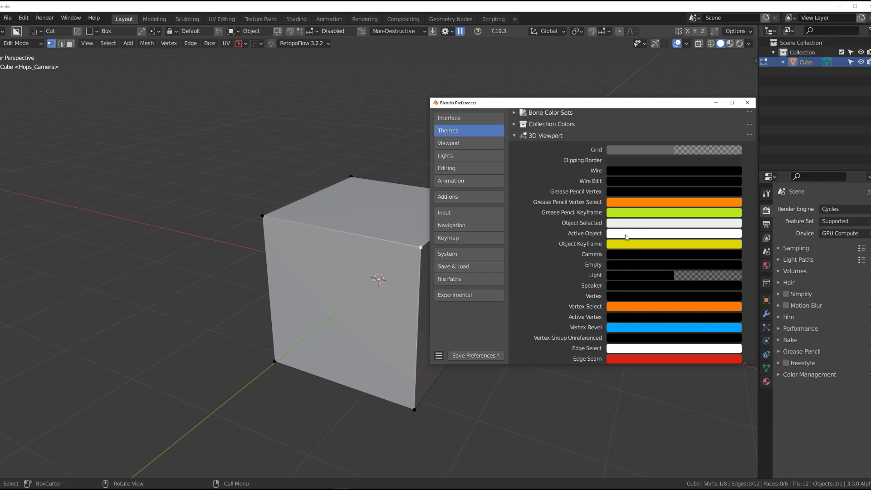
# Step: Review the vertex, edge and face colour entries, then close Preferences
pyautogui.scroll(-3)
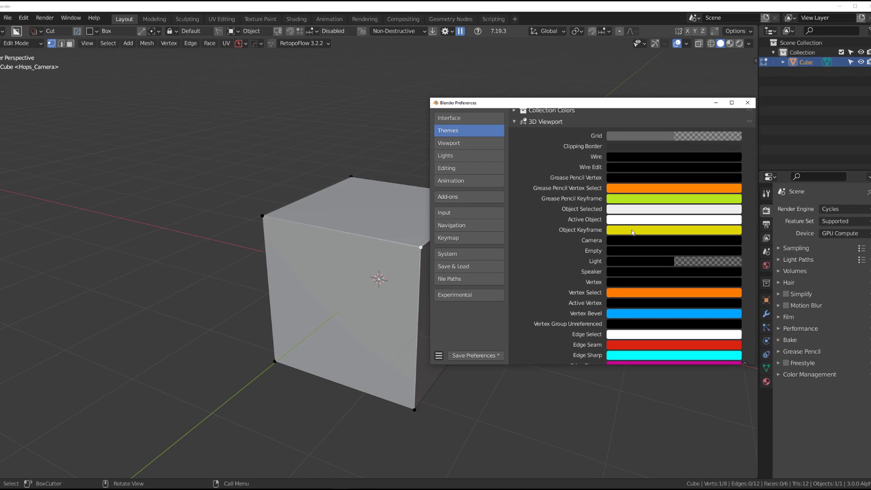
pyautogui.scroll(-3)
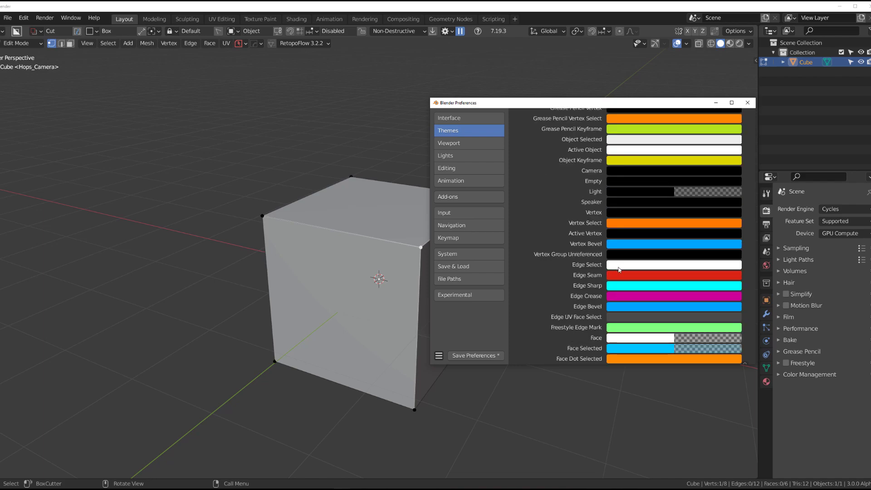
pyautogui.scroll(-3)
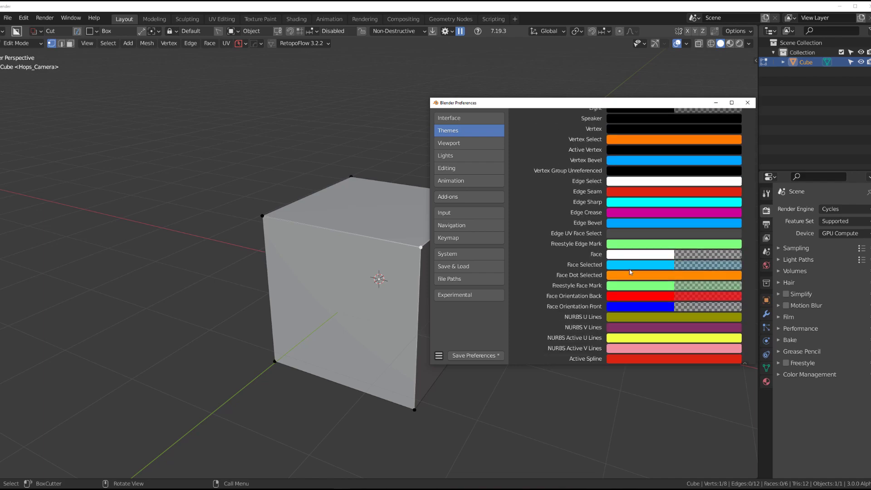
pyautogui.scroll(-3)
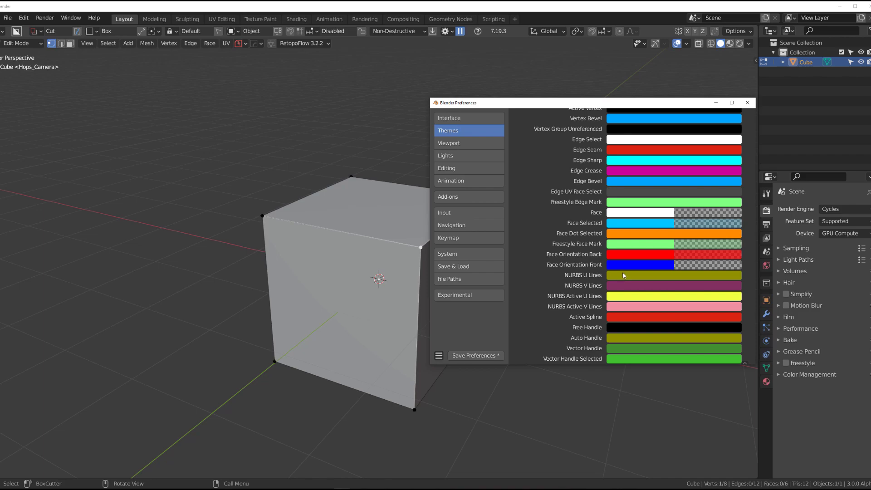
pyautogui.moveTo(623, 222)
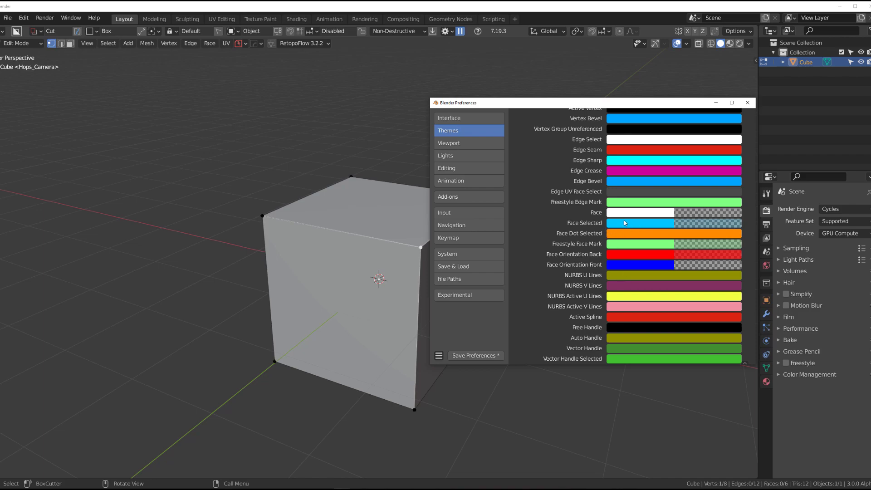
pyautogui.moveTo(644, 227)
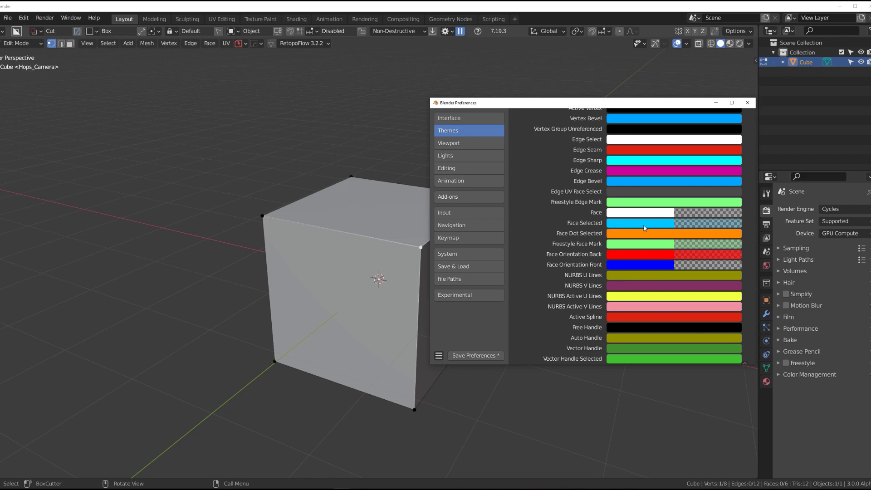
pyautogui.scroll(3)
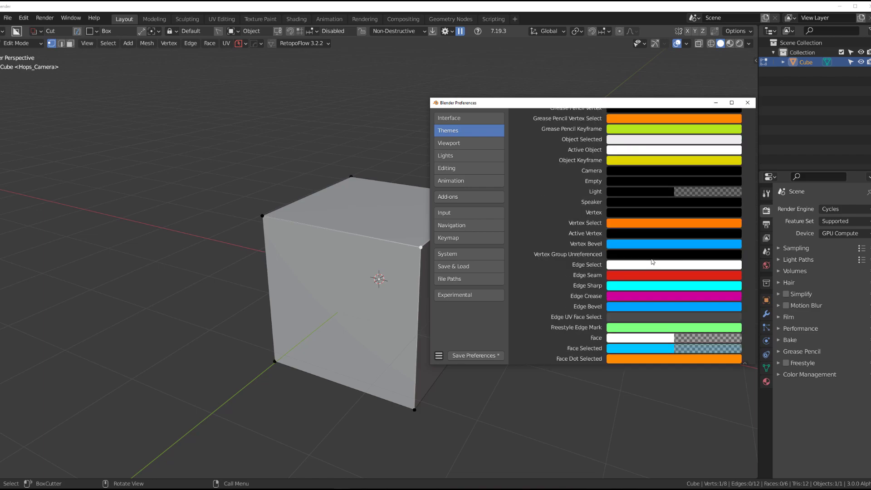
pyautogui.scroll(-3)
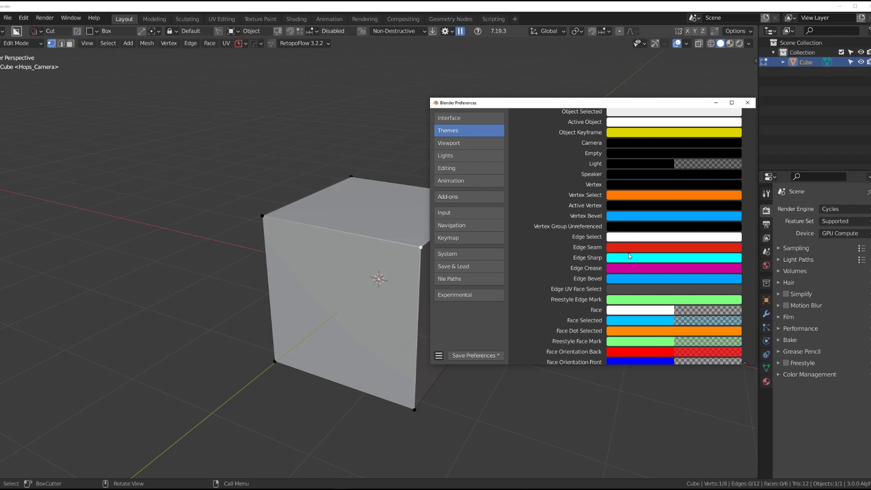
pyautogui.moveTo(632, 269)
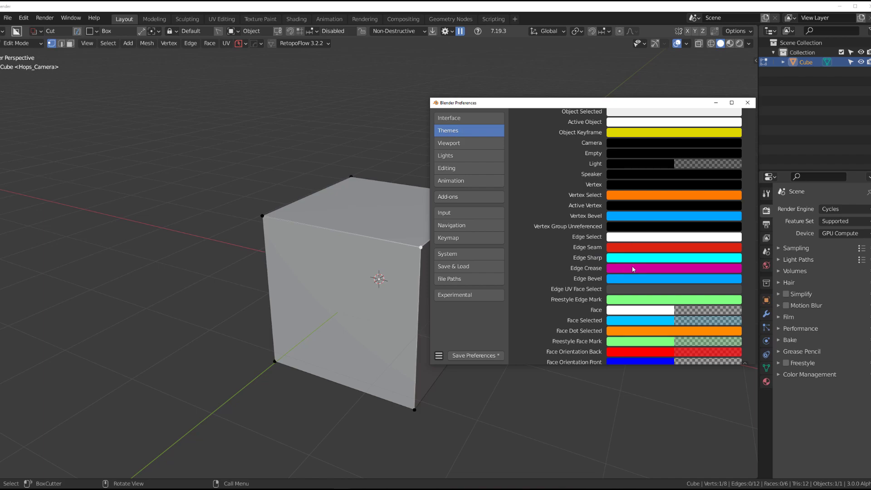
pyautogui.moveTo(626, 258)
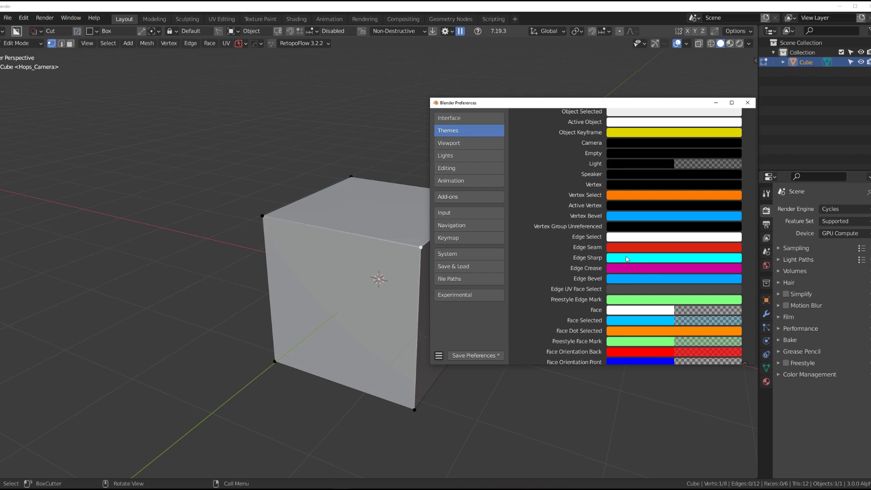
pyautogui.moveTo(638, 262)
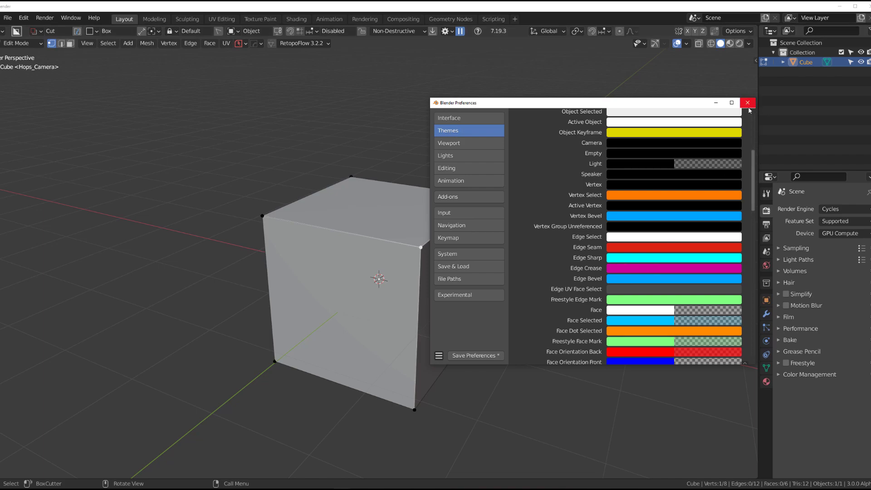
pyautogui.click(747, 102)
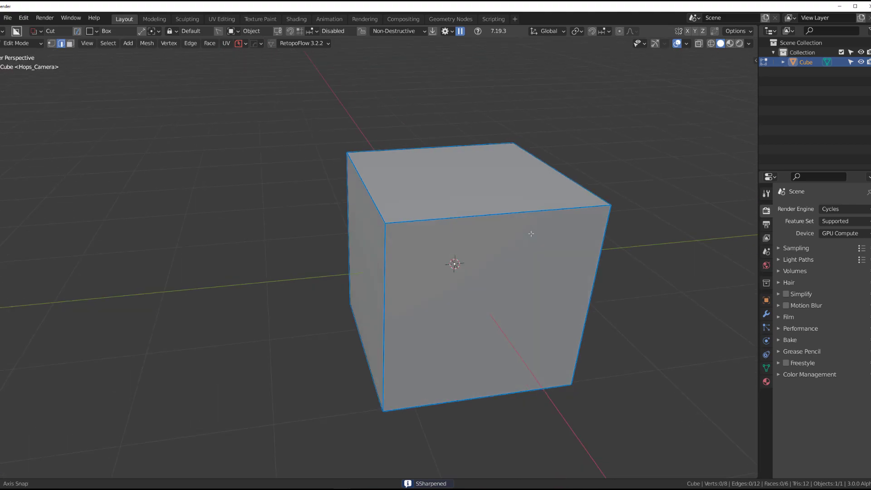
# Step: Toggle Edit Mode and bevel a vertical cube edge with many segments
pyautogui.press('Tab')
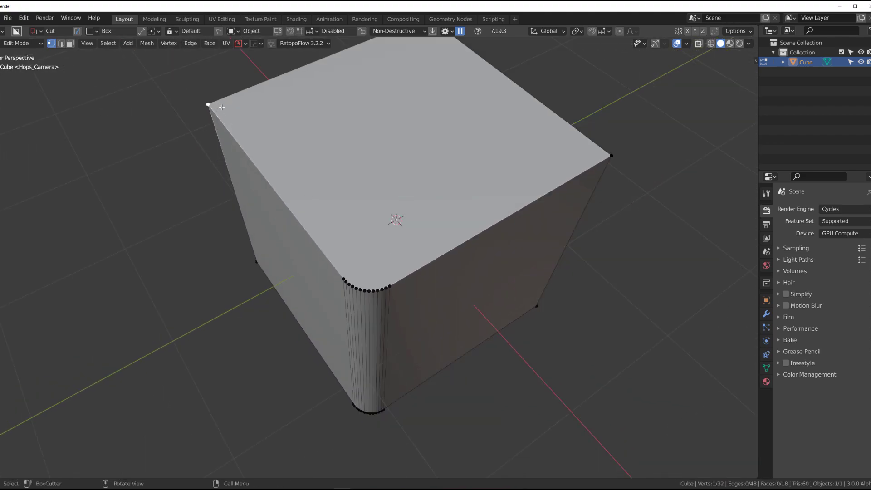
pyautogui.click(208, 105)
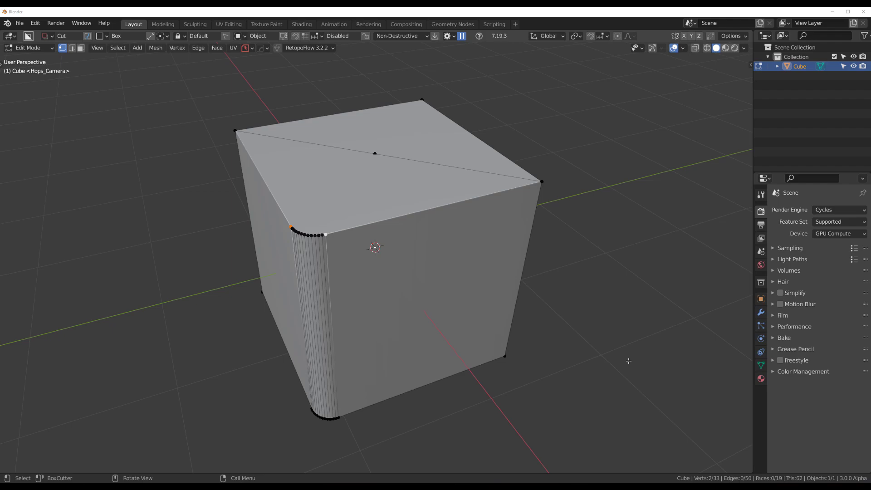
pyautogui.moveTo(614, 469)
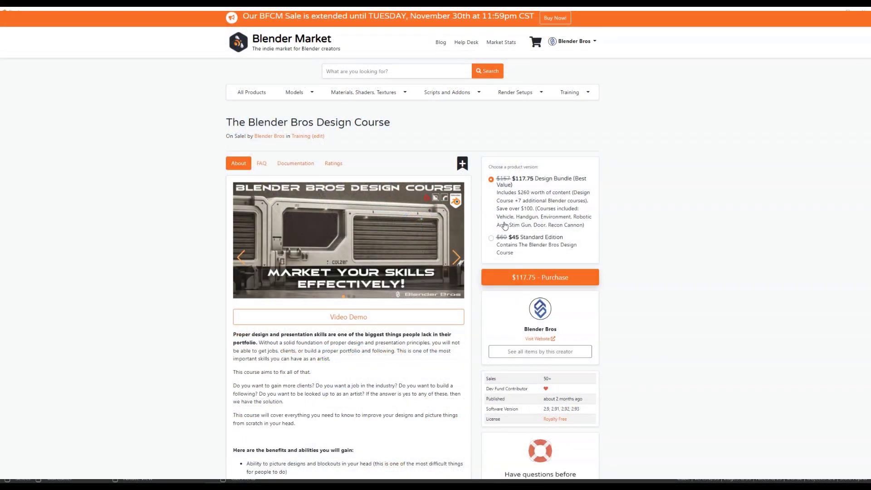
# Step: Pick the $45 Standard Edition, then switch back to the $117.75 Design Bundle
pyautogui.click(491, 238)
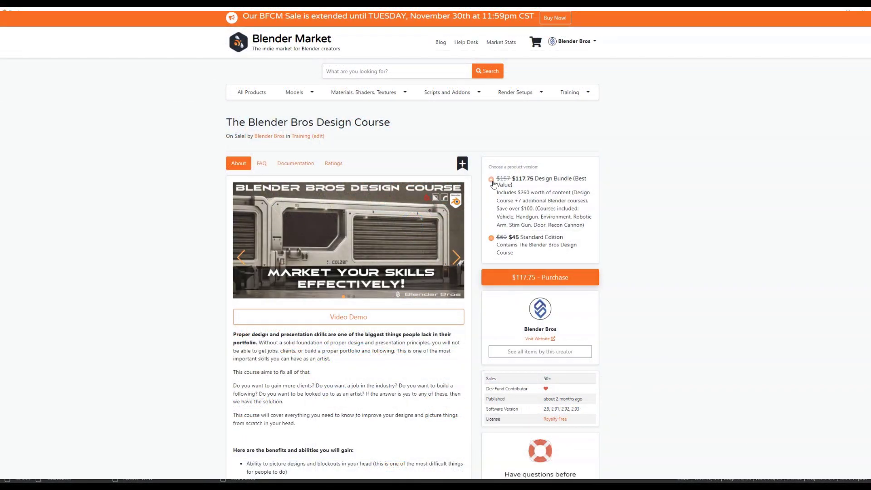
pyautogui.click(491, 178)
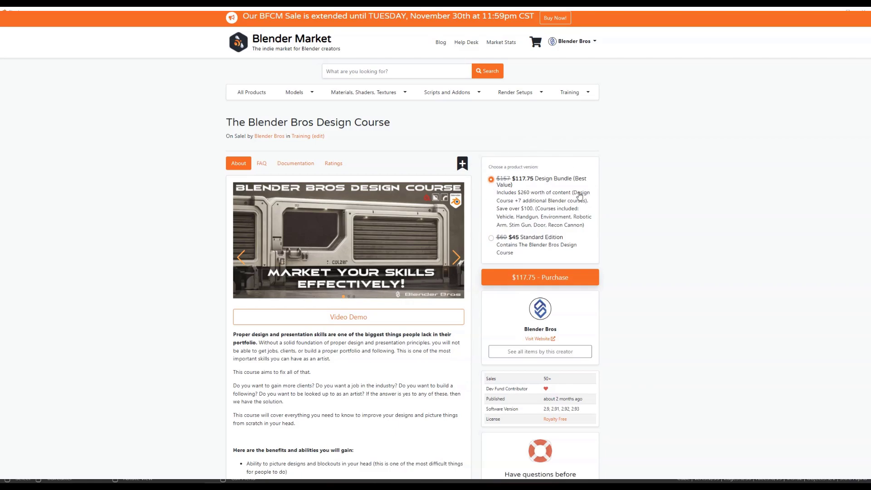